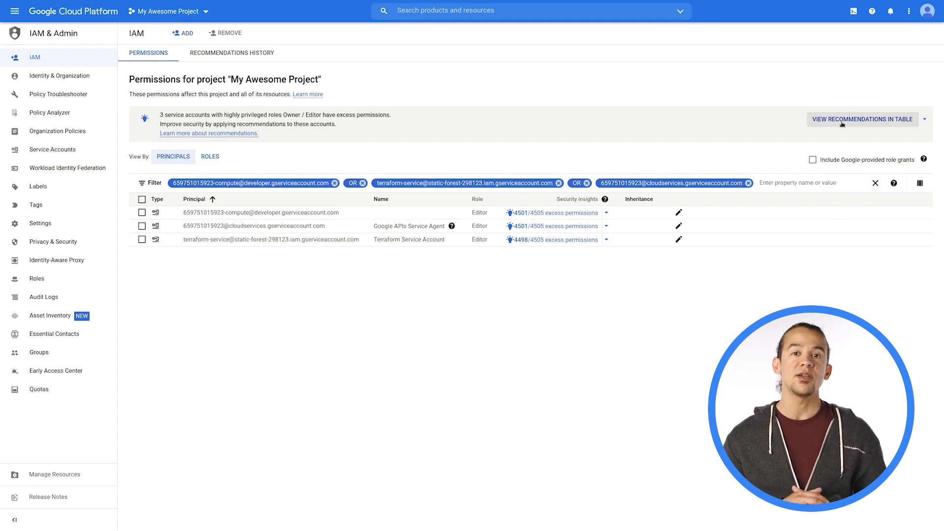
mouse_move(670, 201)
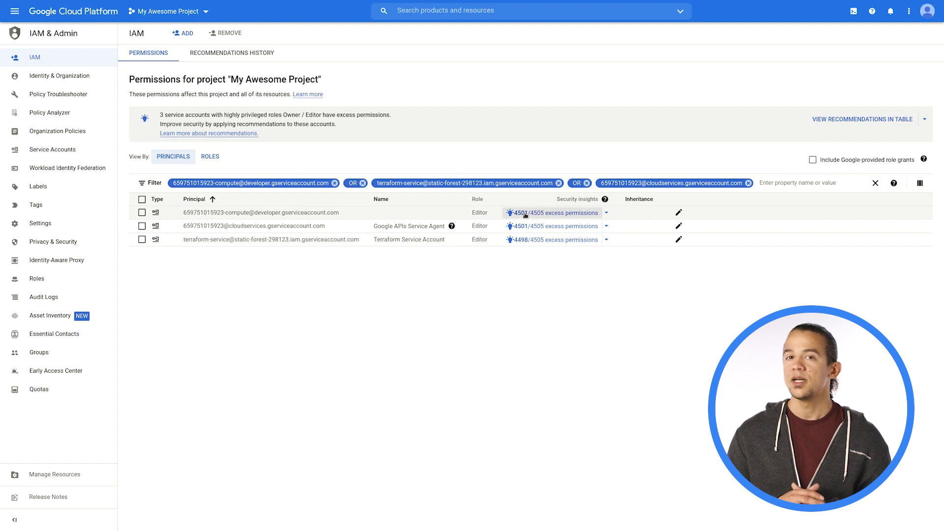
View the excess-permissions insight recommending Storage Object Admin in place of Editor for the compute service account
click(552, 213)
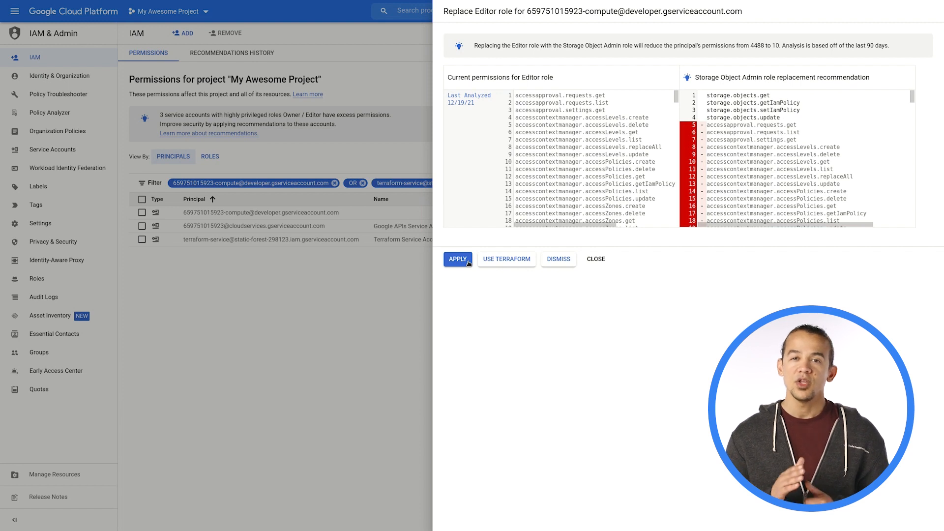
Apply the recommendation so the compute service account gets Storage Object Admin instead of Editor
click(457, 259)
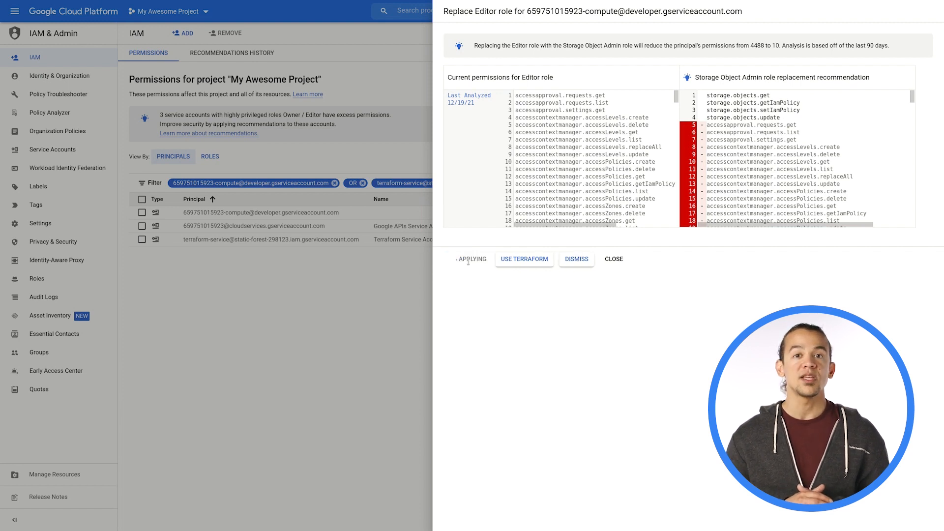
click(472, 259)
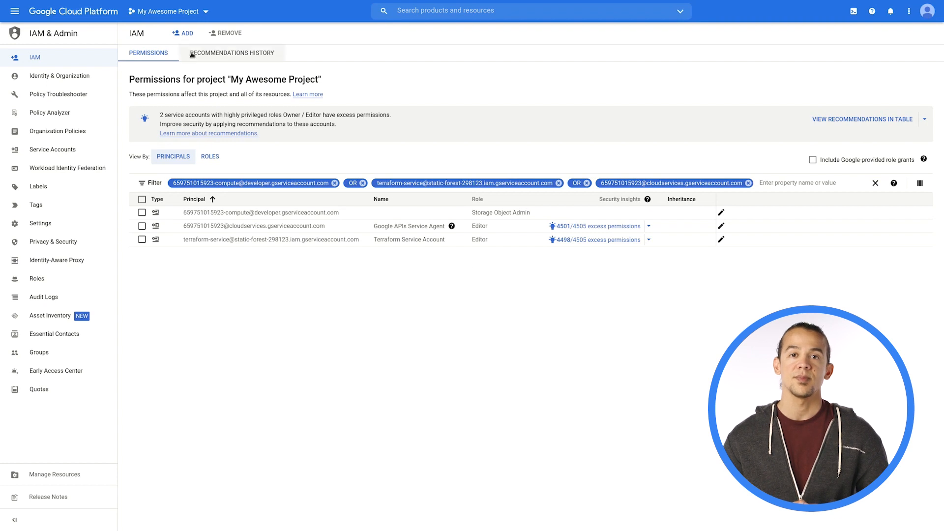
From Recommendations History, revert the Storage Object Admin replacement and return to the Permissions list
click(232, 52)
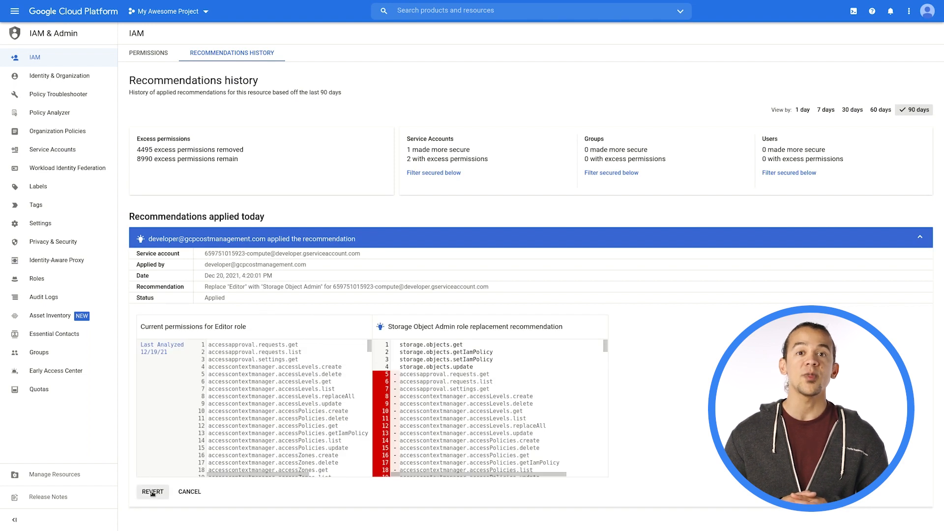
click(152, 491)
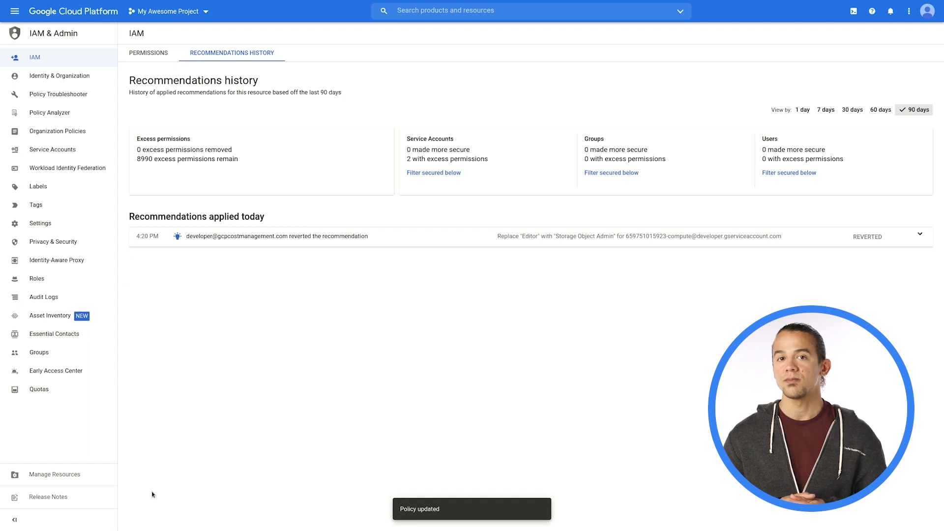
click(148, 53)
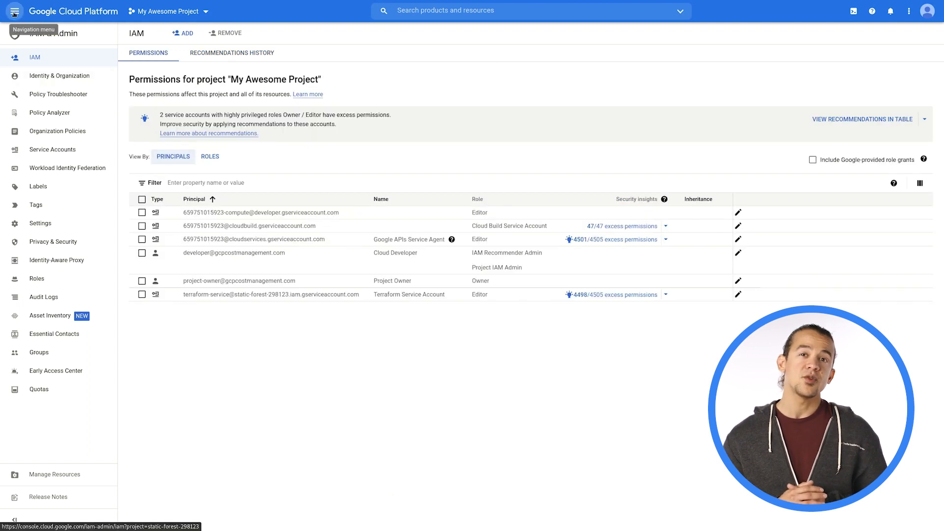
Navigate to the Recommendation Hub and list all project-level IAM role grant recommendations
click(15, 10)
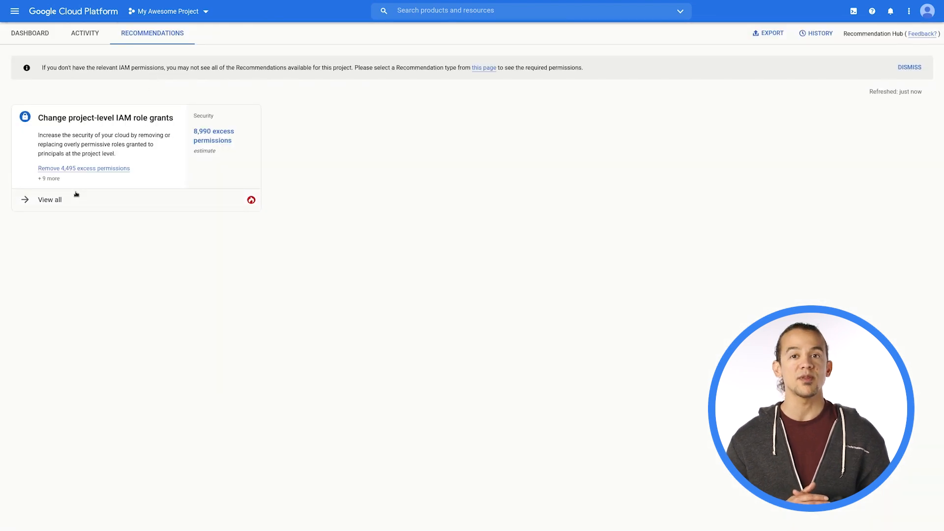
click(49, 199)
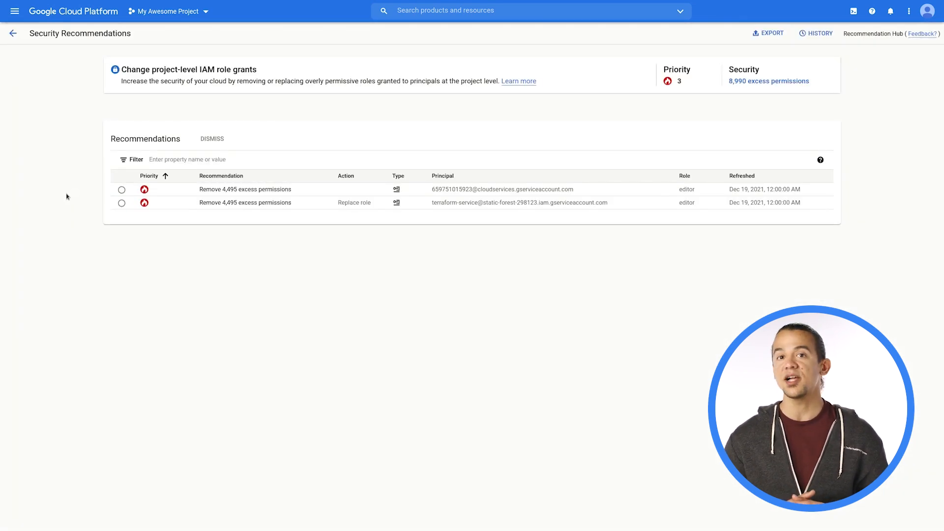